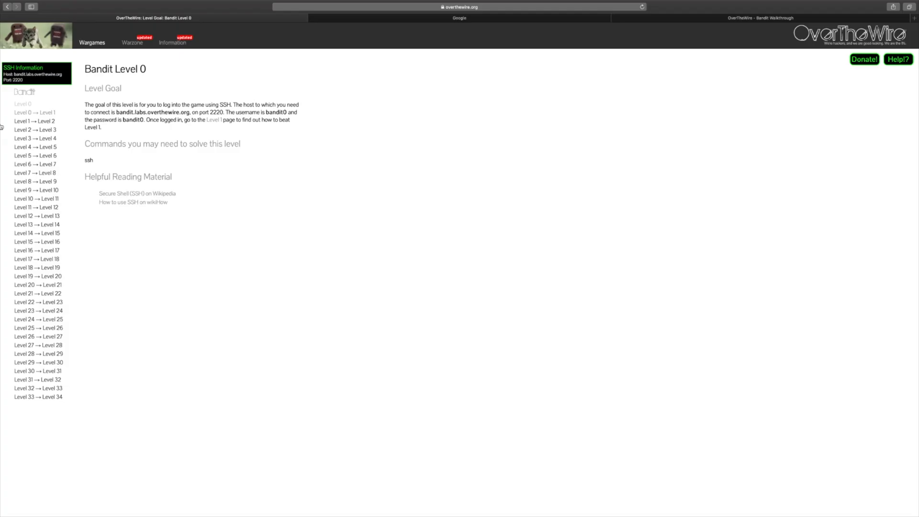
{"action": "mouse_move", "coordinate": [129, 493]}
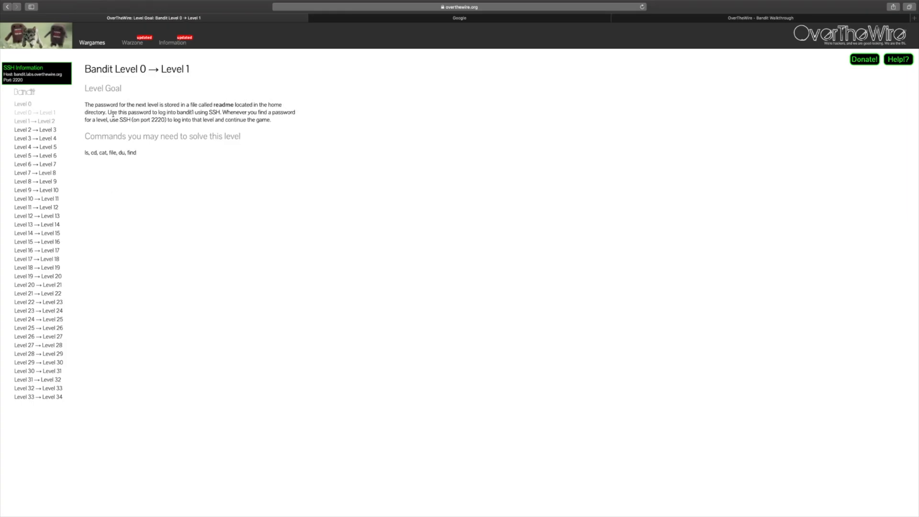
Enter 'bandit' to start the Bandit notes document
{"action": "type", "text": "bandit"}
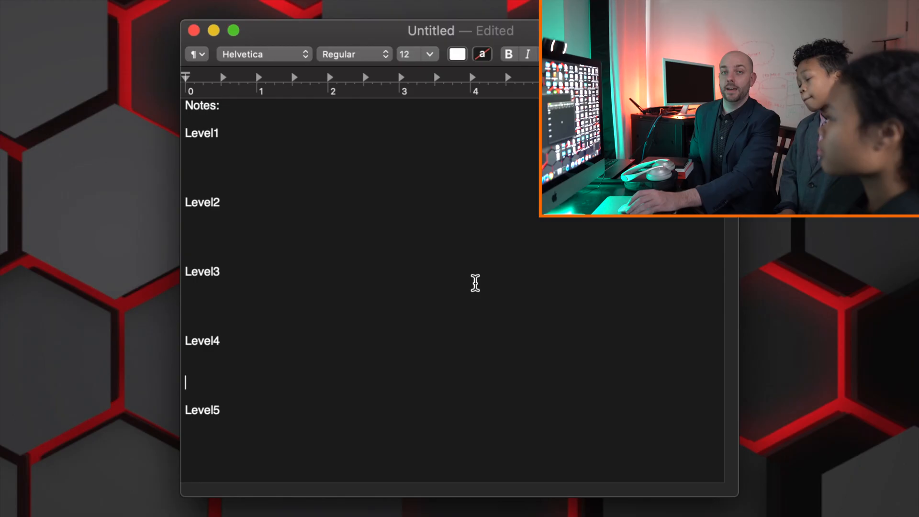
{"action": "mouse_move", "coordinate": [463, 262]}
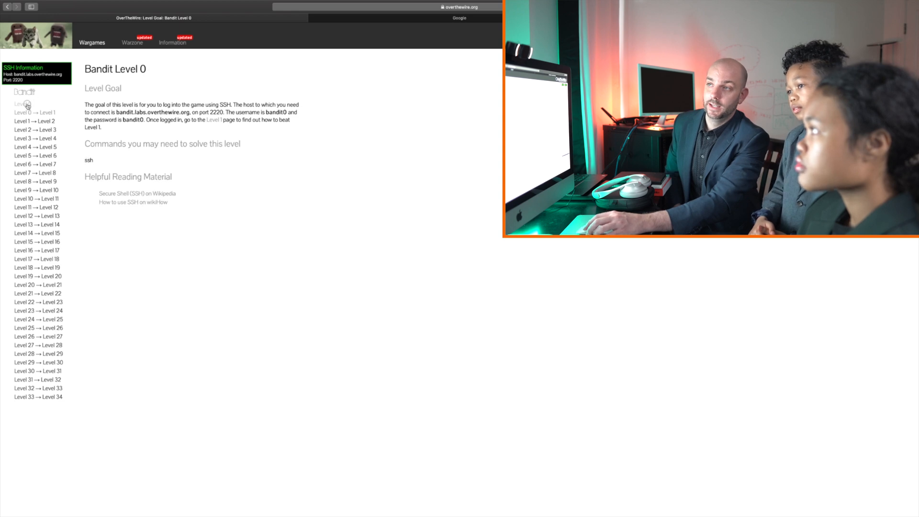
Show the Bandit wargame introduction page from the sidebar heading
{"action": "left_click", "coordinate": [24, 92]}
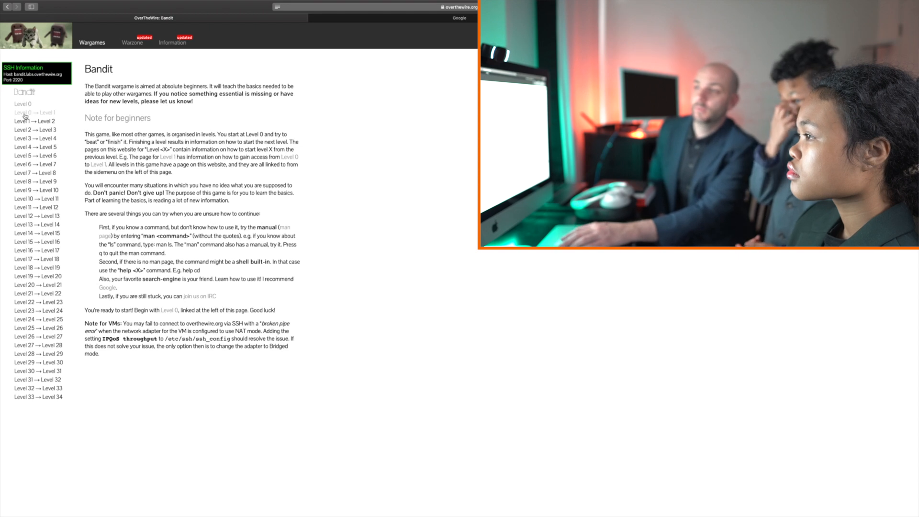
{"action": "left_click", "coordinate": [20, 104]}
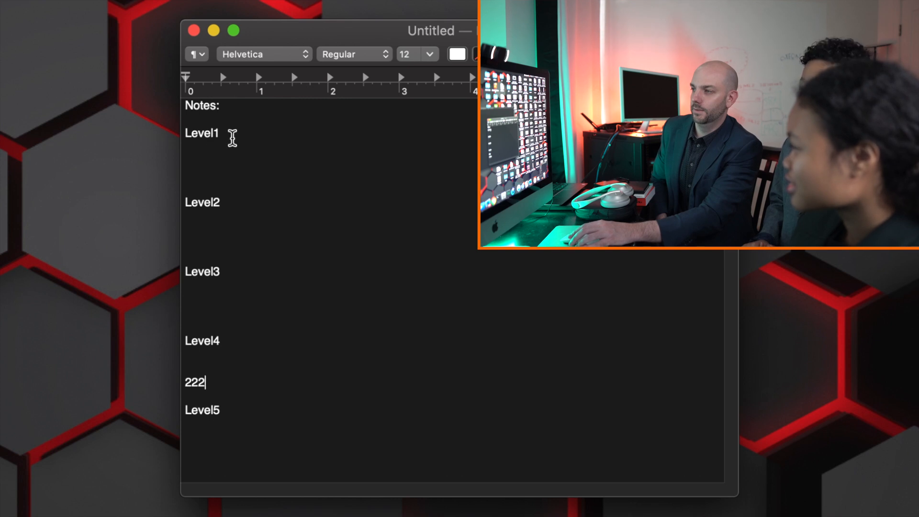
{"action": "mouse_move", "coordinate": [186, 157]}
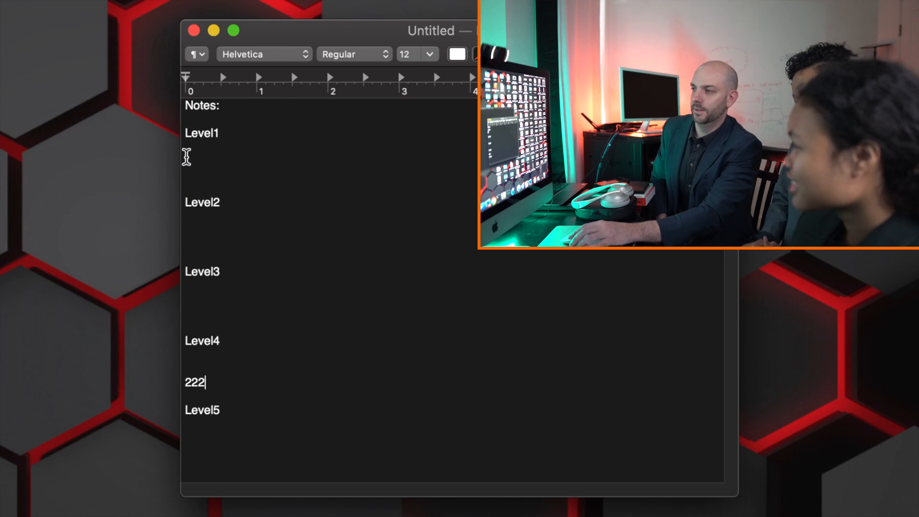
Note port 2200 and username bandit0 under Level1, then paste the copied text
{"action": "type", "text": "2200"}
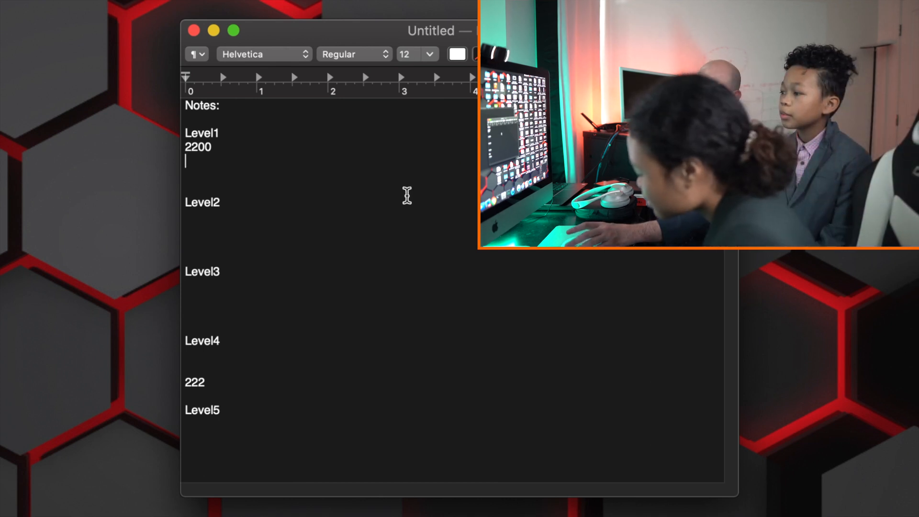
{"action": "type", "text": "Ban"}
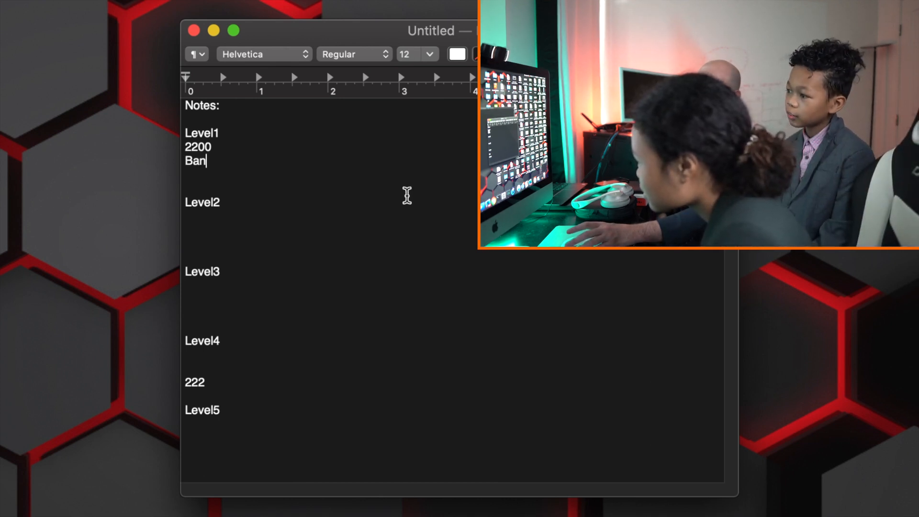
{"action": "type", "text": "dit0"}
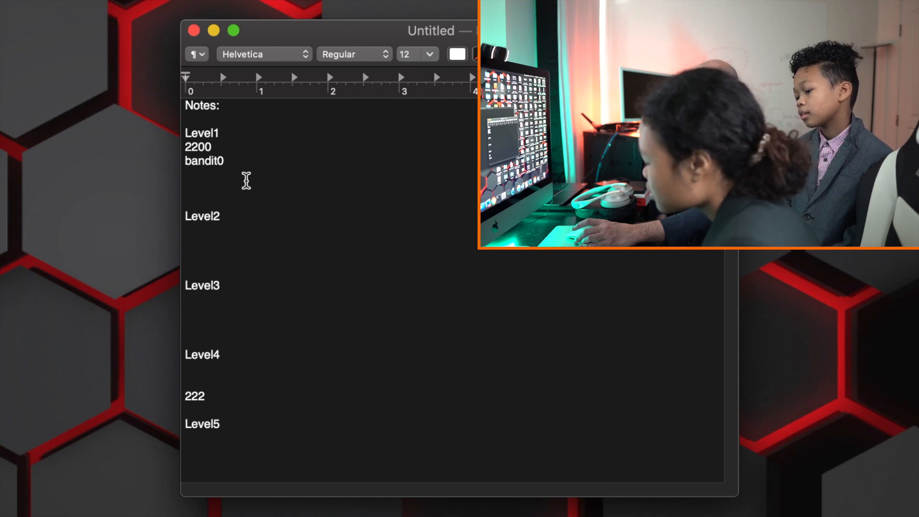
{"action": "type", "text": "bandit"}
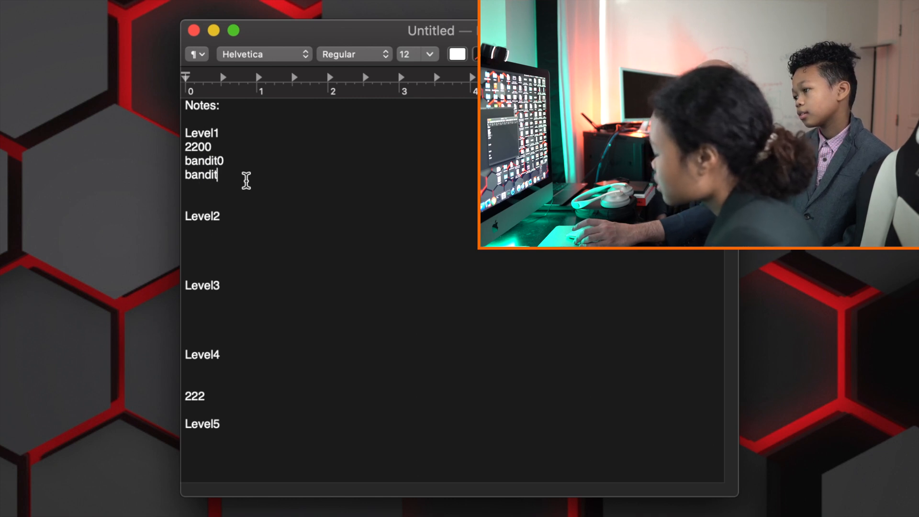
{"action": "type", "text": "0"}
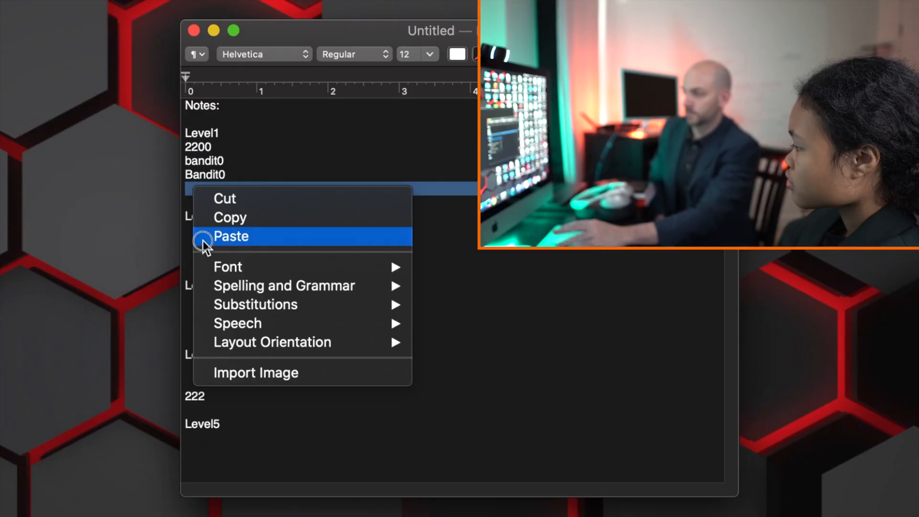
{"action": "left_click", "coordinate": [230, 236]}
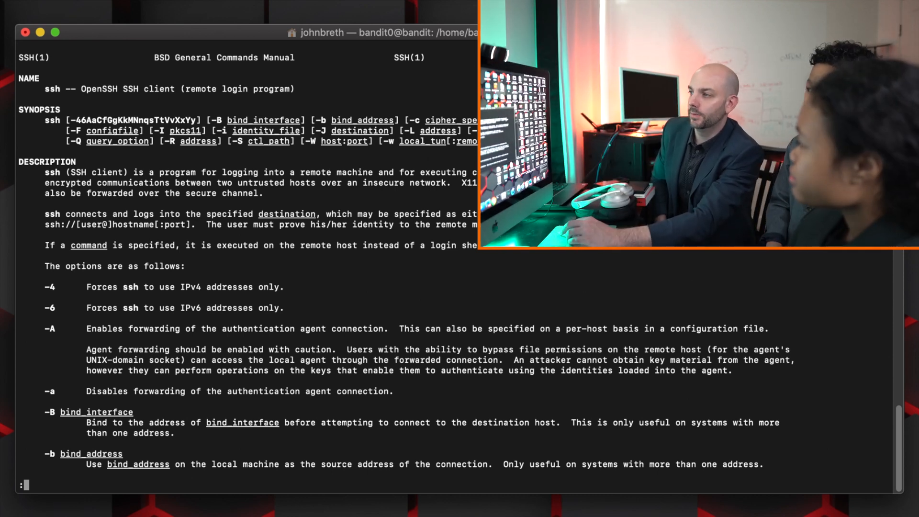
Leave the ssh manual page and select the server address line in the notes
{"action": "key", "text": "Escape"}
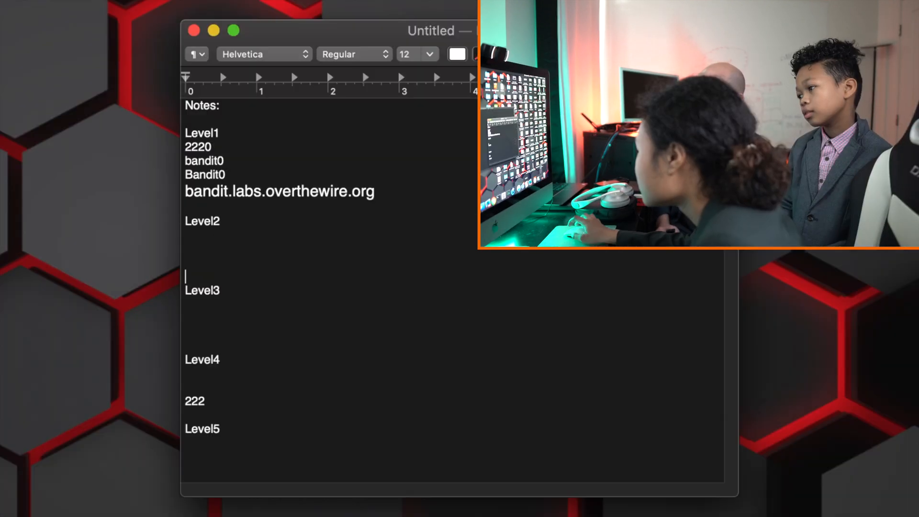
{"action": "triple_click", "coordinate": [279, 191]}
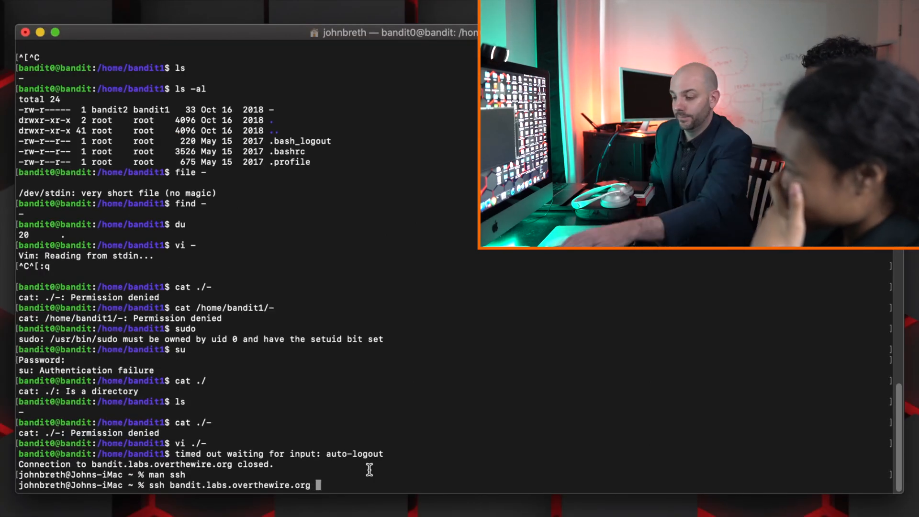
Add '-l bandit0' to the ssh command to log in as bandit0
{"action": "type", "text": "-l bandit0"}
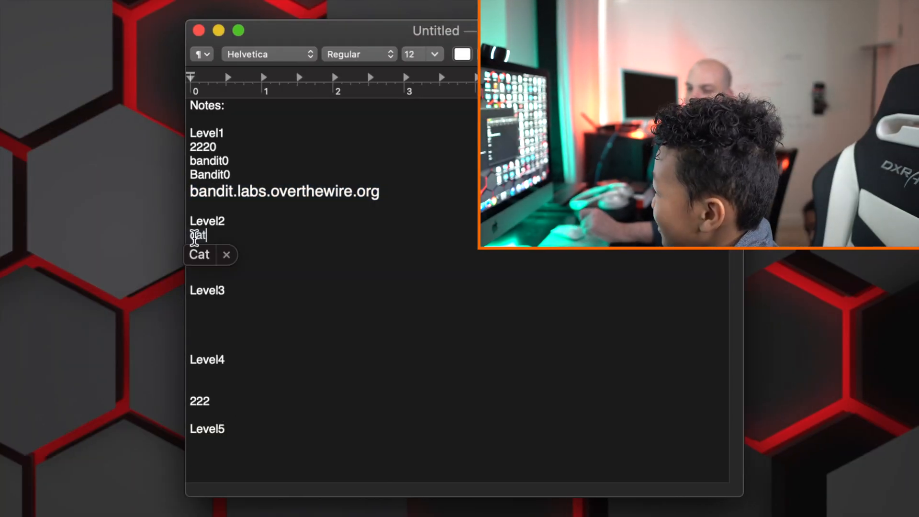
Write 'cat readme' under the Level2 heading in the notes
{"action": "type", "text": "cat"}
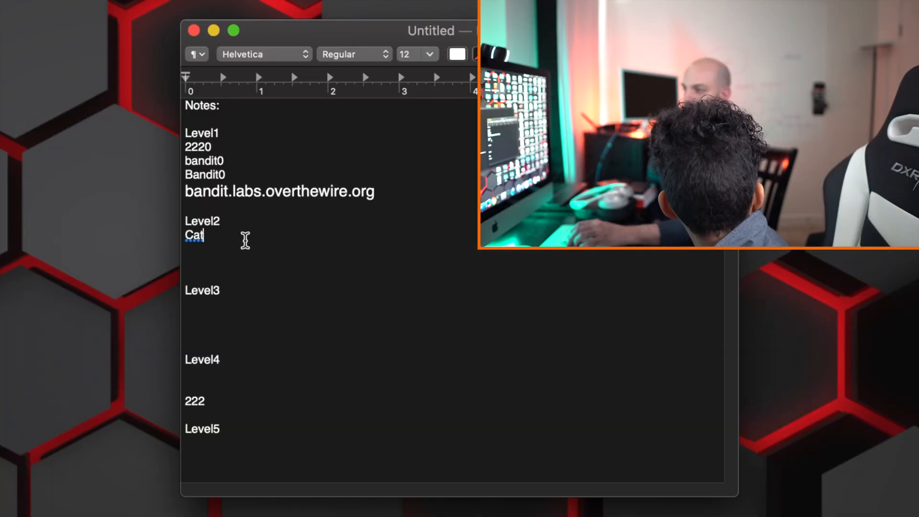
{"action": "type", "text": "readme"}
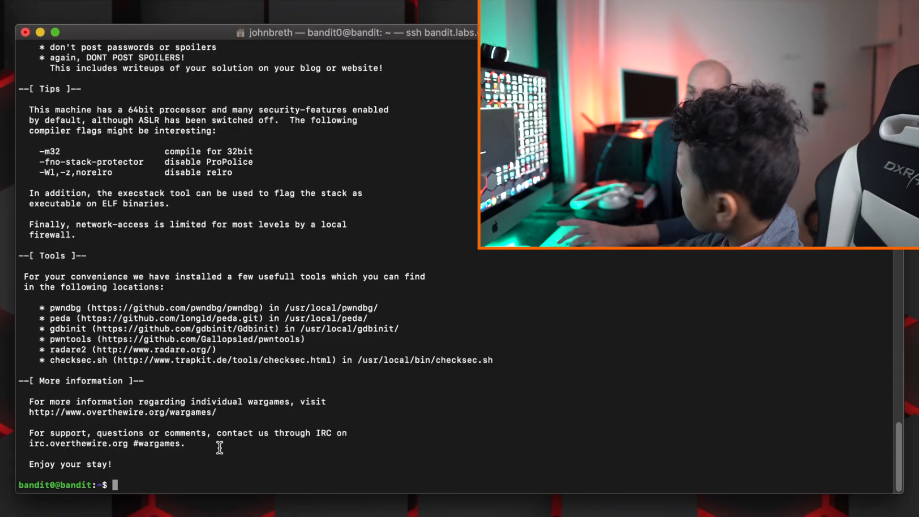
List the home folder and run cat readme, fixing the misspelled filename
{"action": "type", "text": "ls"}
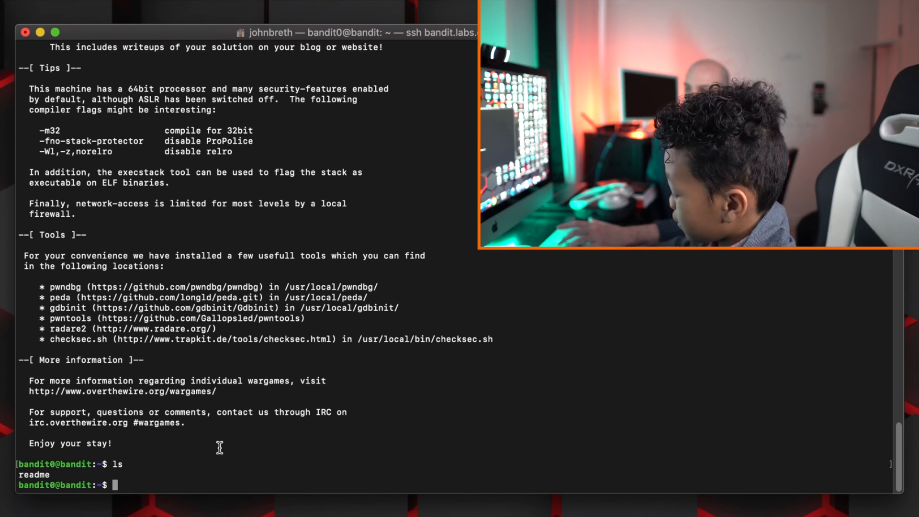
{"action": "type", "text": "cat"}
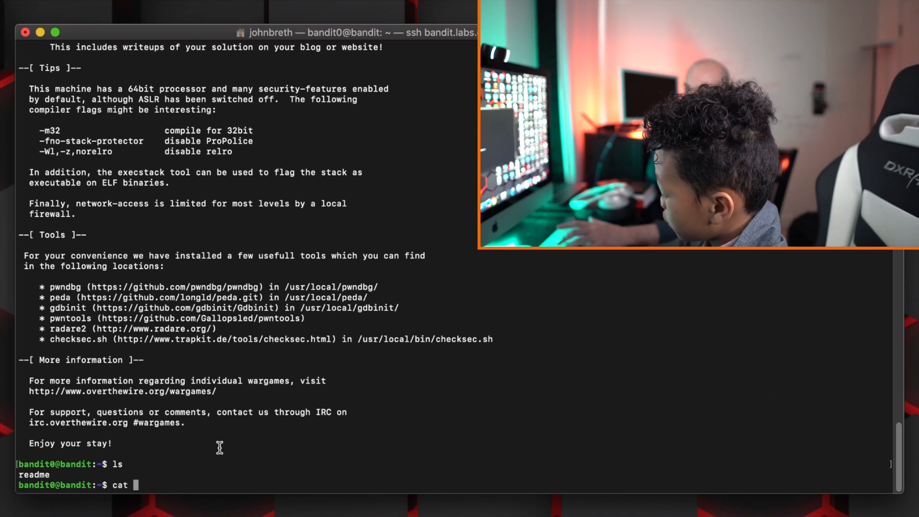
{"action": "type", "text": "raed"}
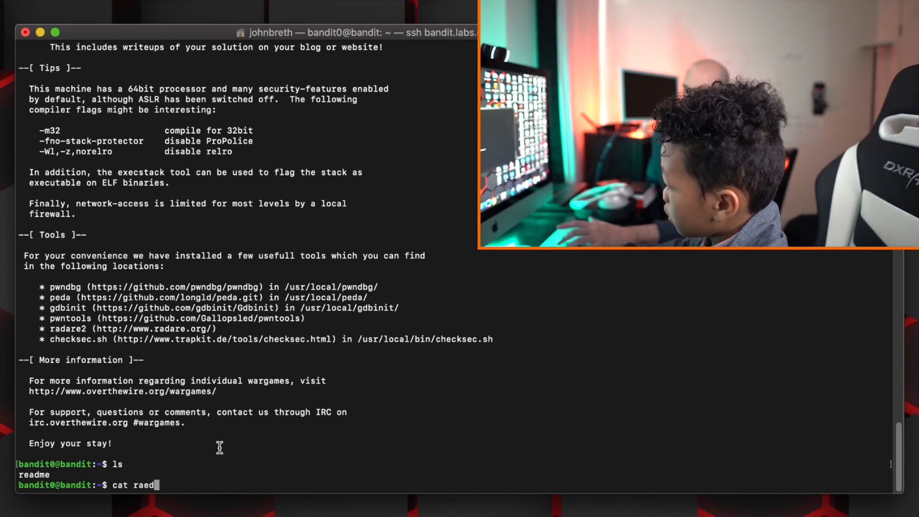
{"action": "type", "text": "me"}
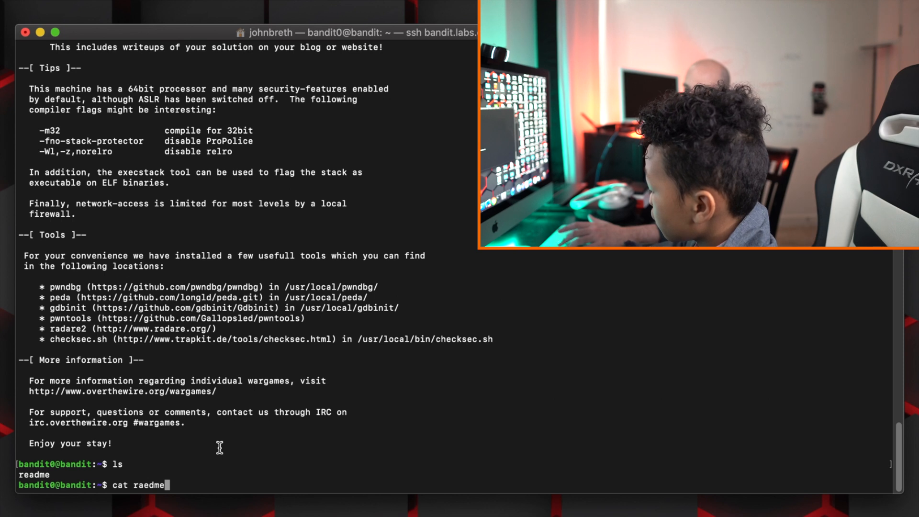
{"action": "key", "text": "Backspace"}
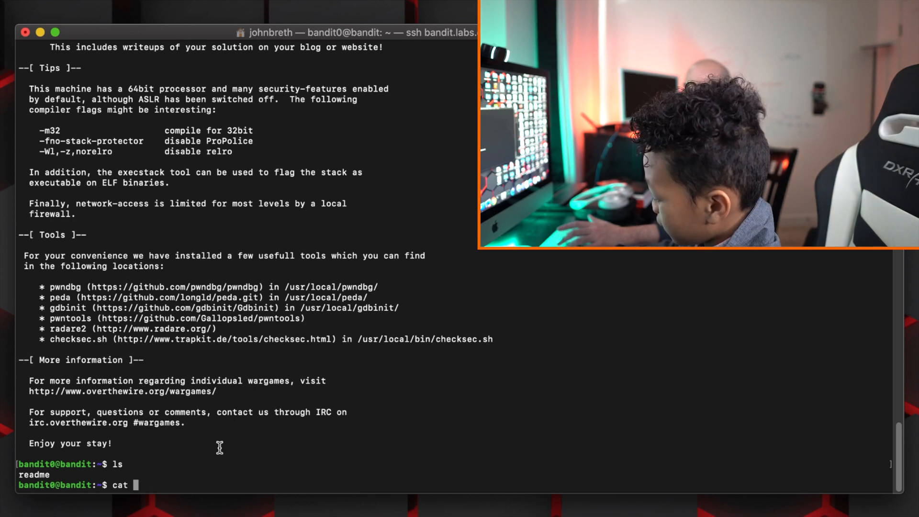
{"action": "type", "text": "readme"}
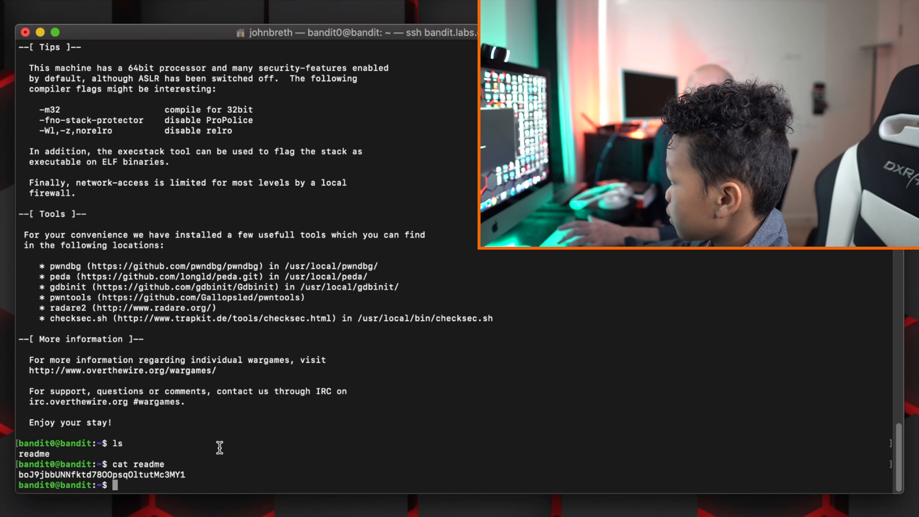
{"action": "mouse_move", "coordinate": [190, 472]}
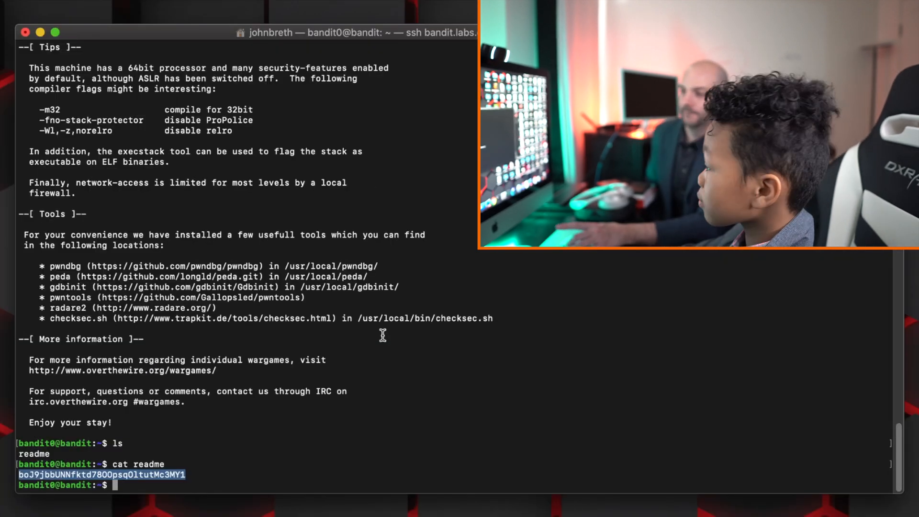
Exit bandit0 and SSH to bandit.labs.overthewire.org as bandit1 on port 2220
{"action": "type", "text": "exit"}
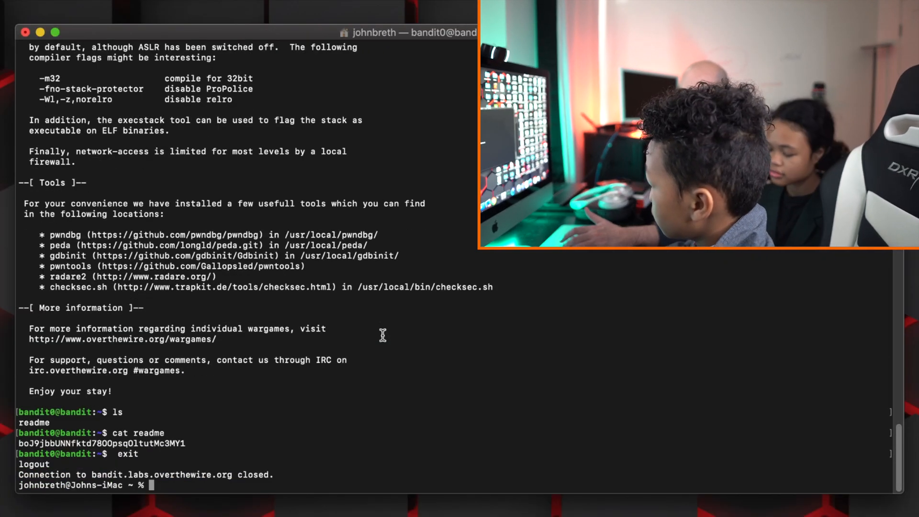
{"action": "type", "text": "ssh bandit.labs.overthewire.org -l bandit0 -p 2220"}
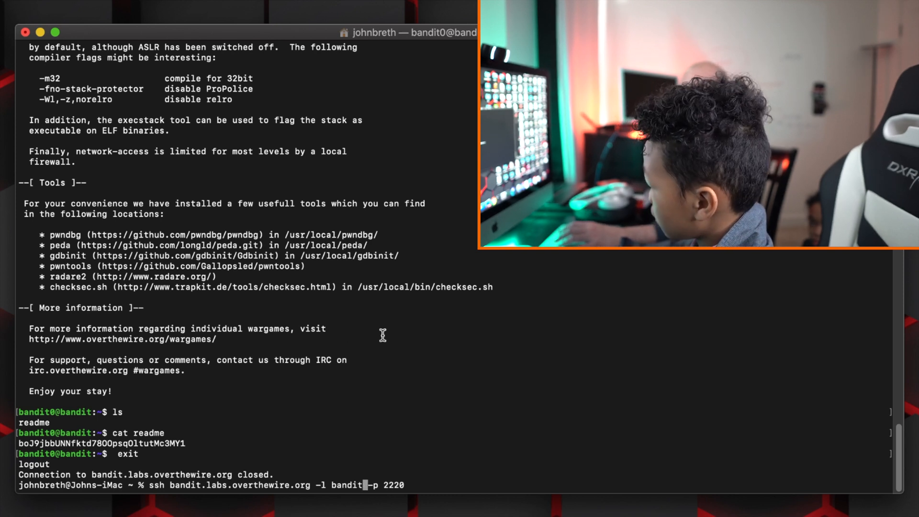
{"action": "type", "text": "1"}
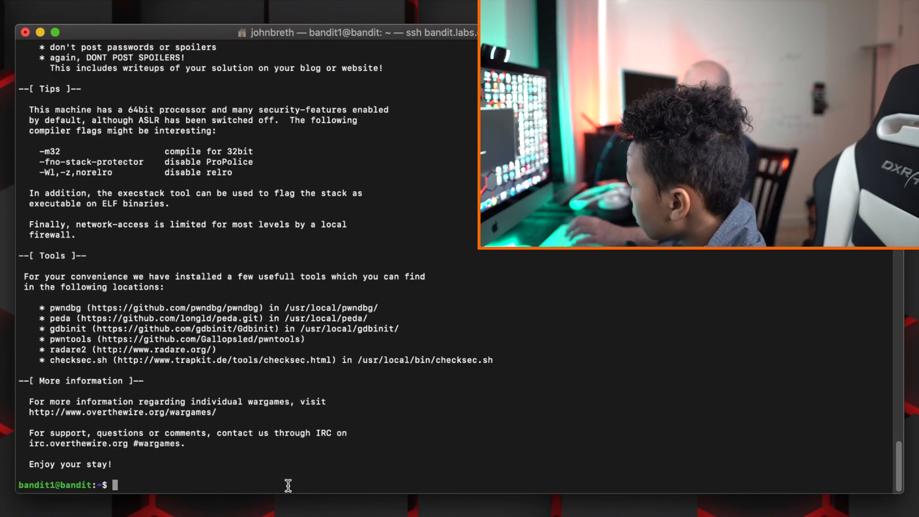
{"action": "type", "text": "ll"}
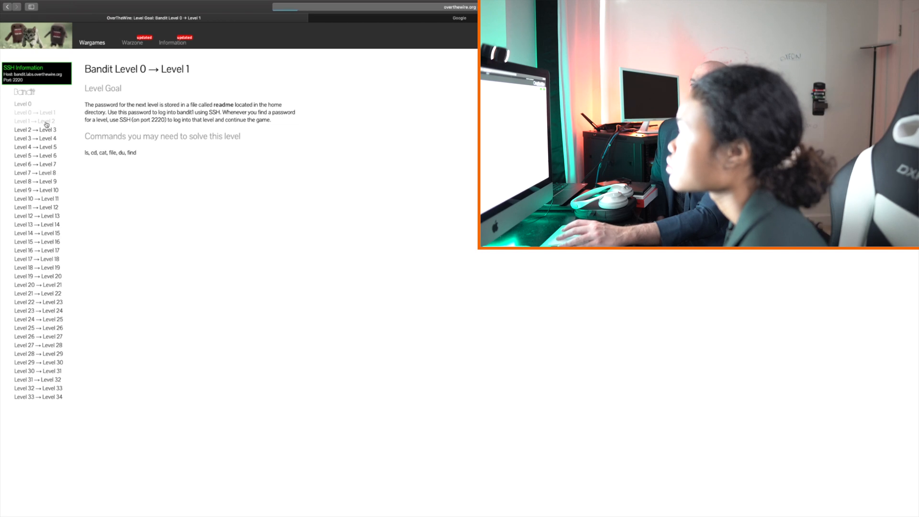
View the Level 1 → Level 2 goal from the Bandit sidebar
{"action": "left_click", "coordinate": [33, 121]}
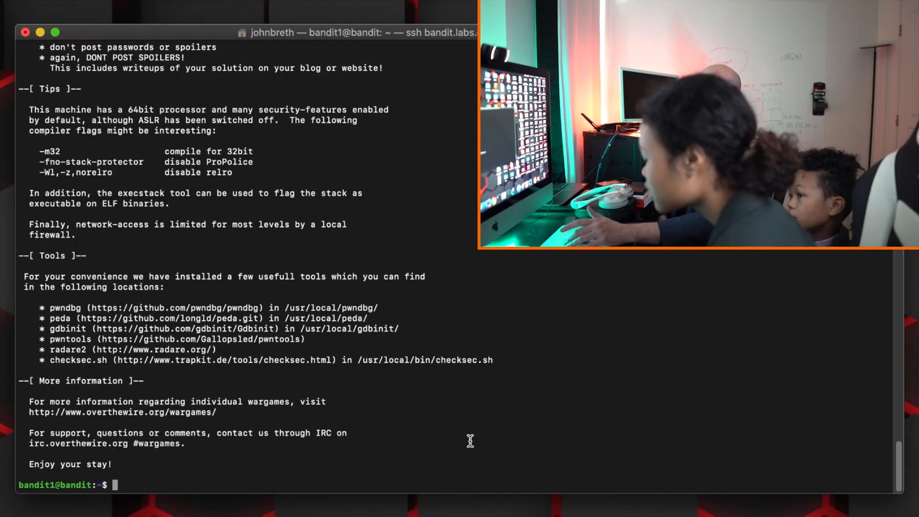
List bandit1's home, find the file named '-', and try reading it with cat -
{"action": "type", "text": "ls"}
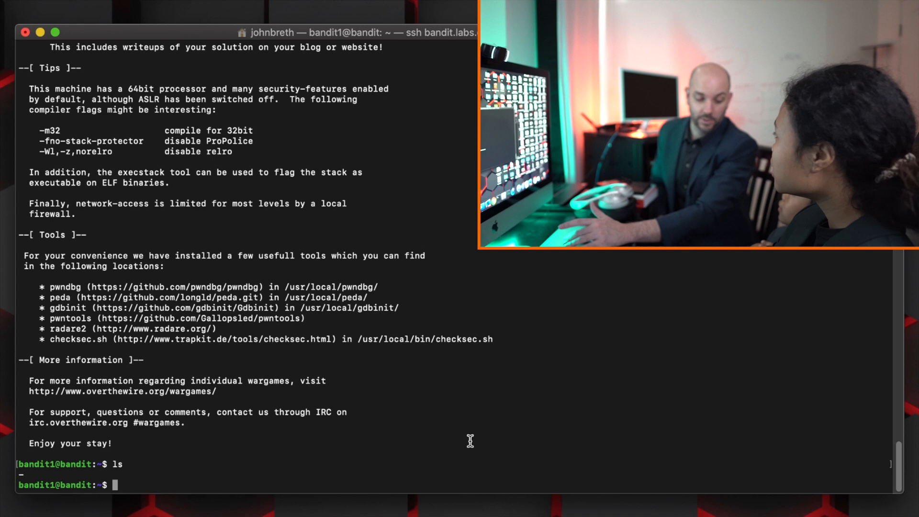
{"action": "type", "text": "cat"}
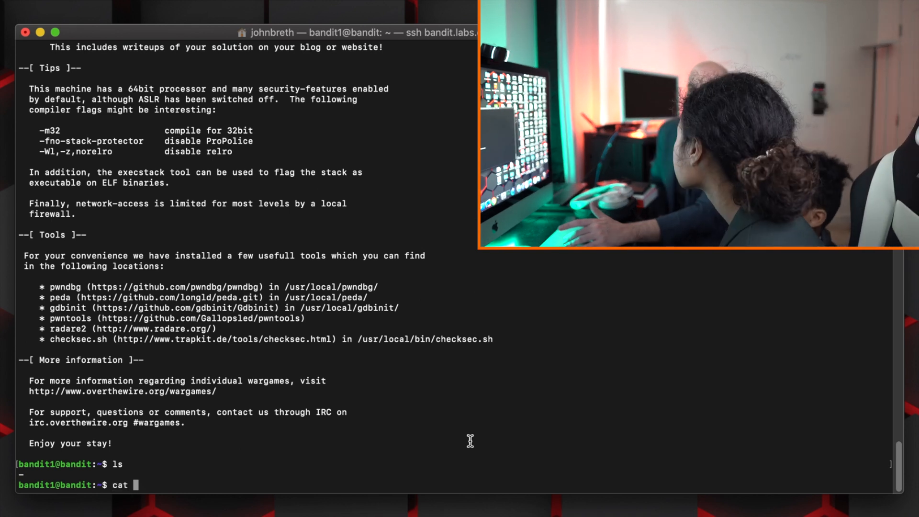
{"action": "type", "text": "-"}
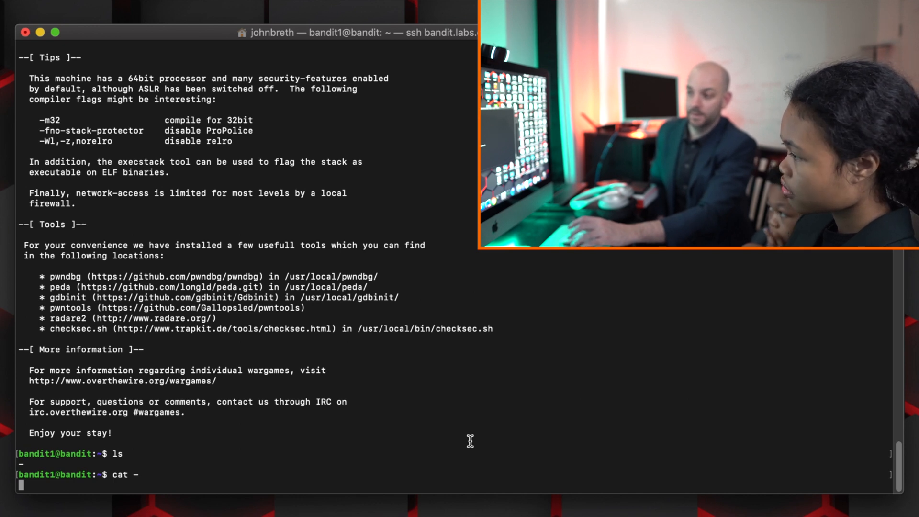
{"action": "key", "text": "ctrl+z"}
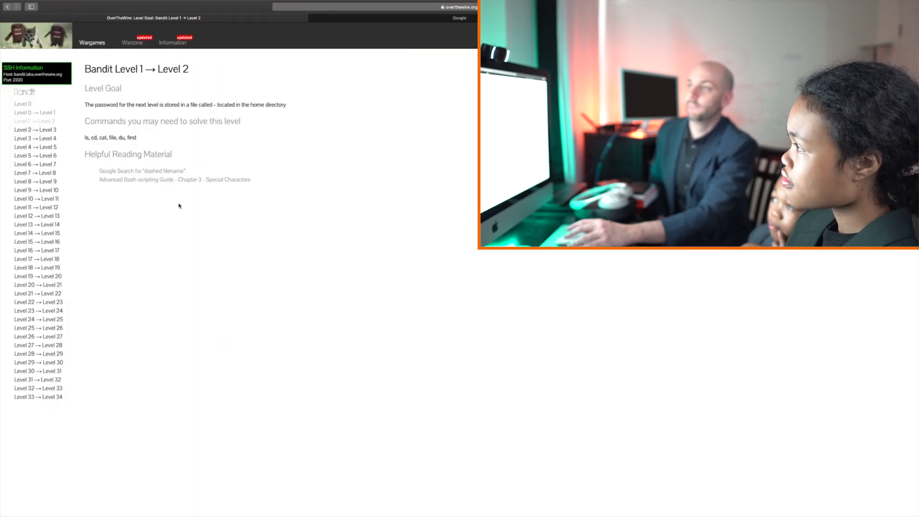
Open the Google results for 'dashed filename' and browse a result
{"action": "left_click", "coordinate": [143, 171]}
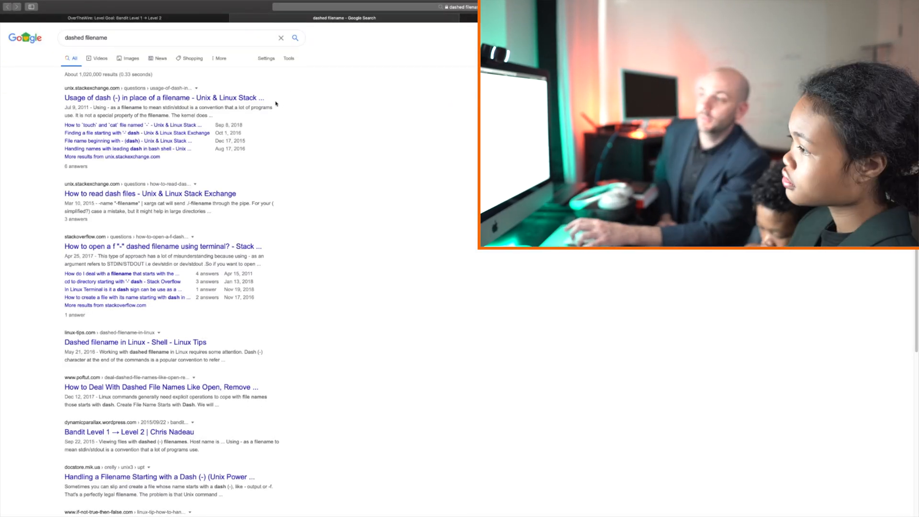
{"action": "left_click", "coordinate": [163, 246]}
{"action": "type", "text": "cat ./"}
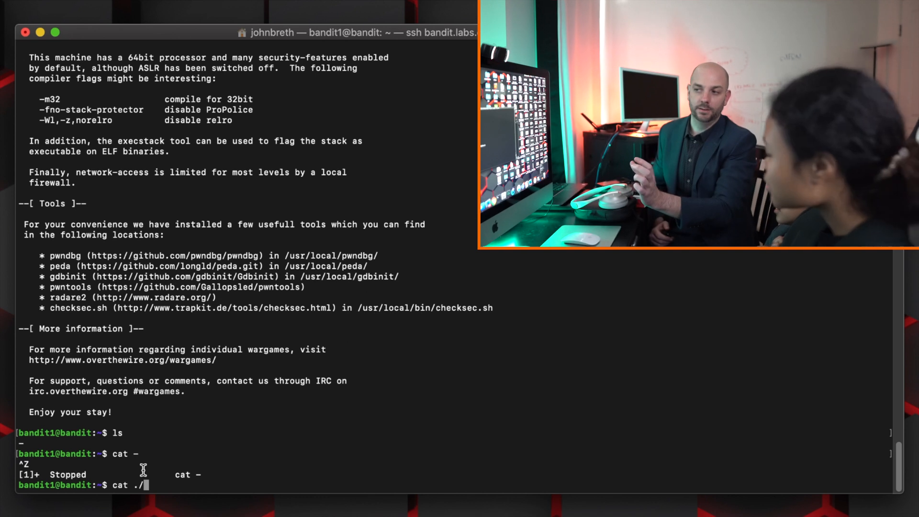
Read the '-' file with cat ./-, then log in as bandit2 and list its home
{"action": "type", "text": "-"}
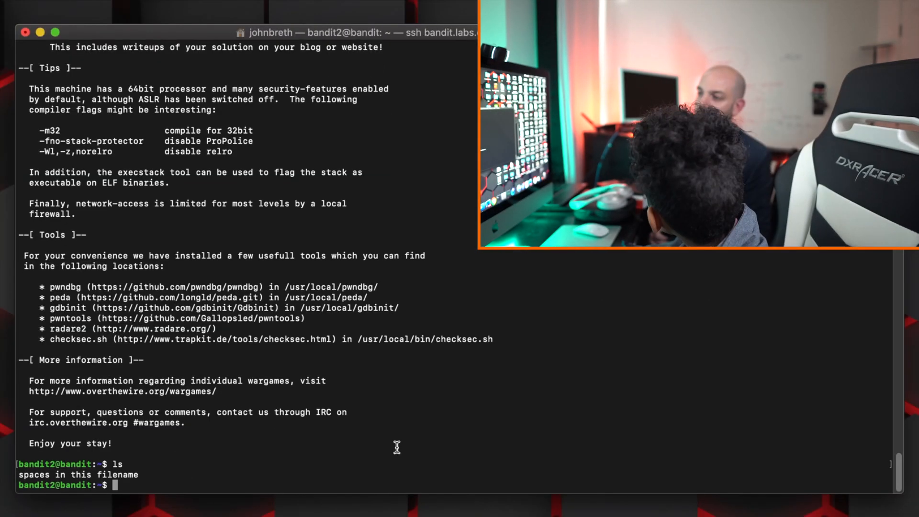
Print the 'spaces in this filename' file and select the revealed password
{"action": "type", "text": "cat s"}
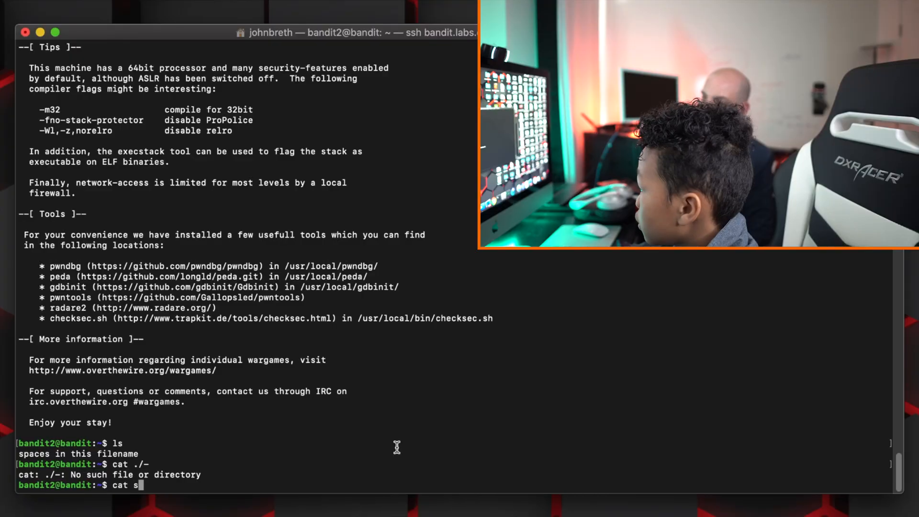
{"action": "type", "text": "paces\\ in\\ this\\ filename"}
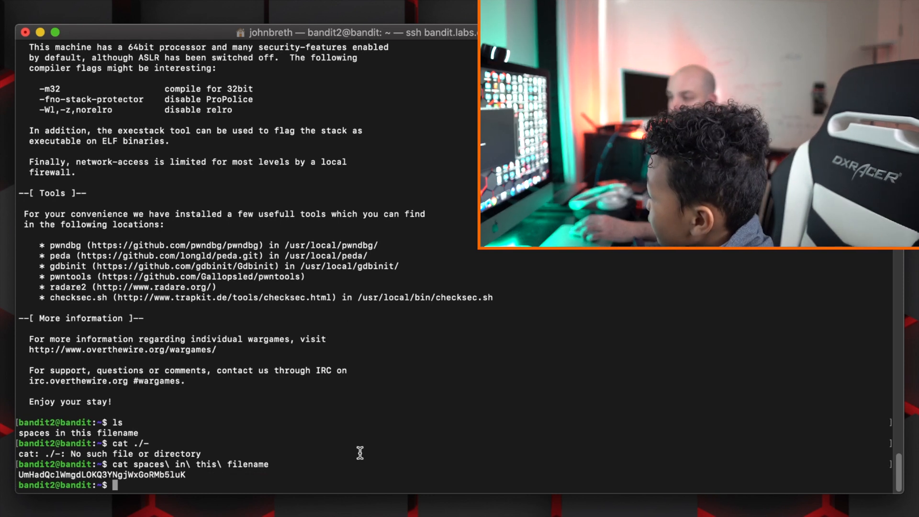
{"action": "left_click_drag", "start_coordinate": [18, 475], "coordinate": [186, 475]}
{"action": "type", "text": "exit"}
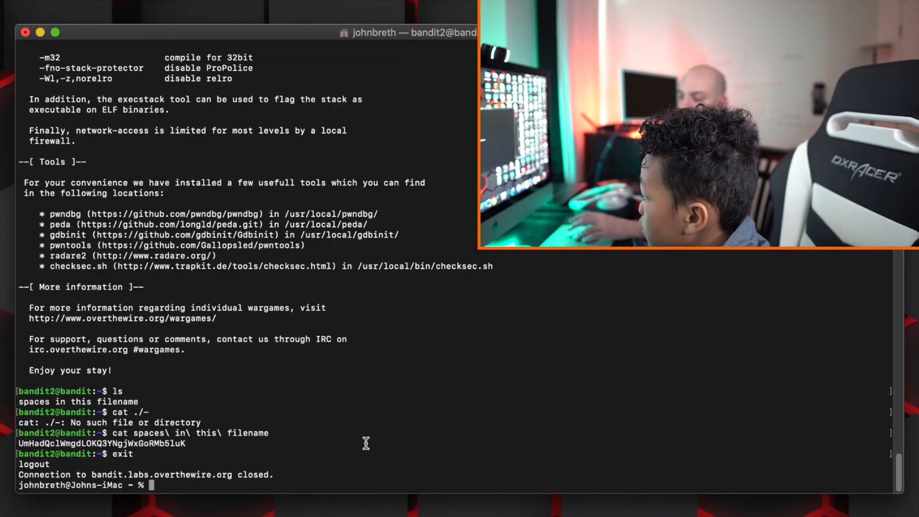
Log in with ssh bandit.labs.overthewire.org -l bandit3 -p 2220 and the level 3 password
{"action": "type", "text": "ssh bandit.labs.overthewire.org -l bandit3 -p 2220"}
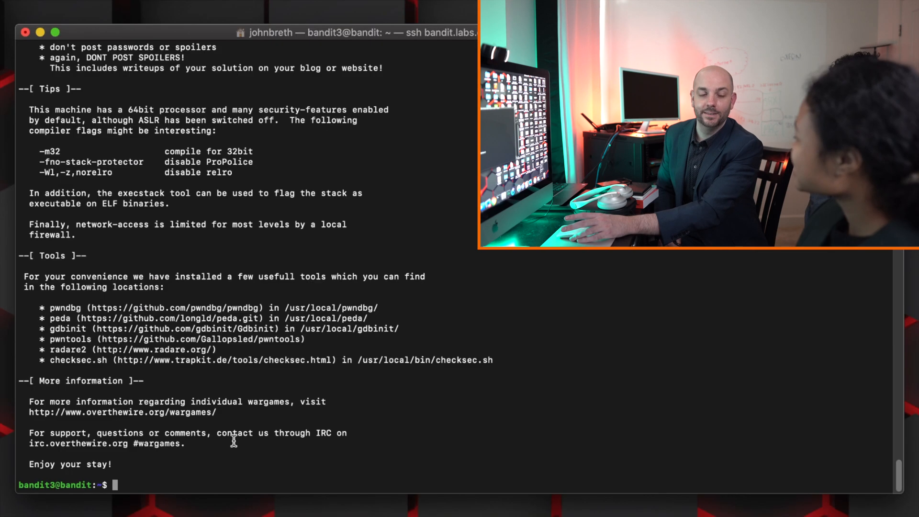
List bandit3's home and try cat on inhere, getting 'Is a directory'
{"action": "type", "text": "ls"}
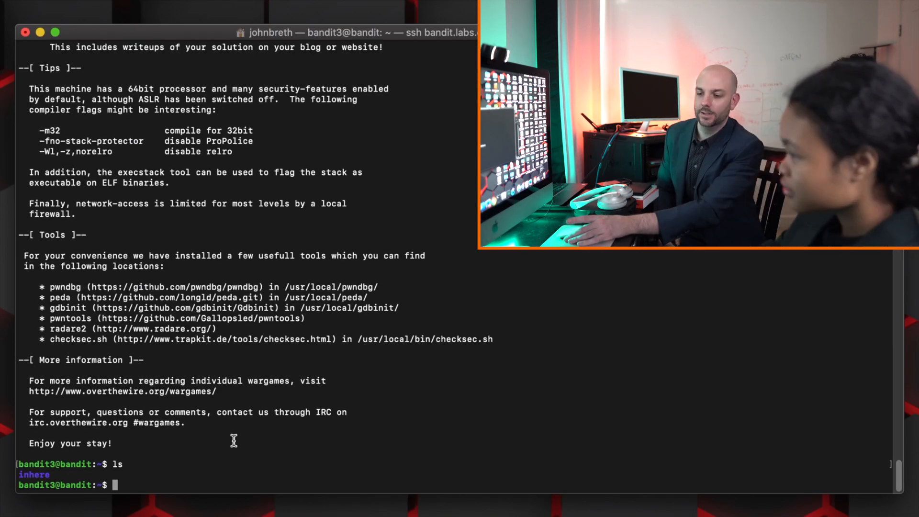
{"action": "type", "text": "cat"}
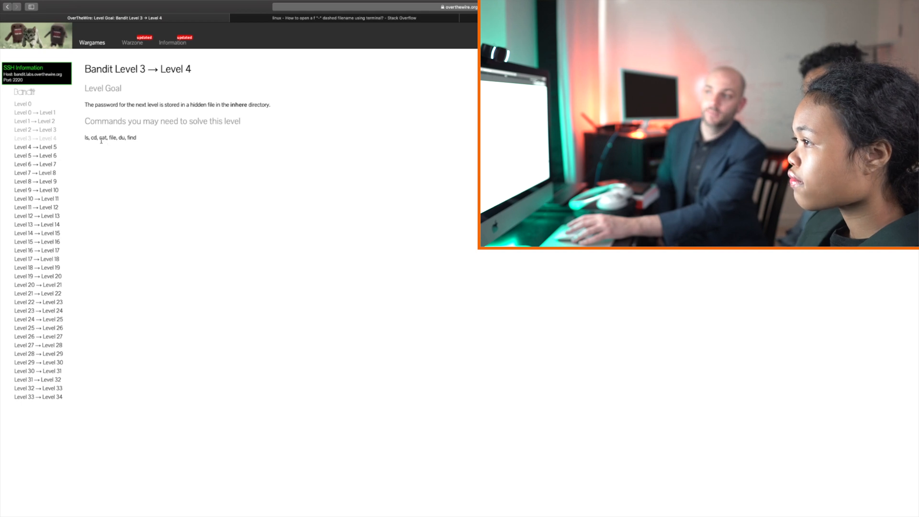
{"action": "mouse_move", "coordinate": [148, 198]}
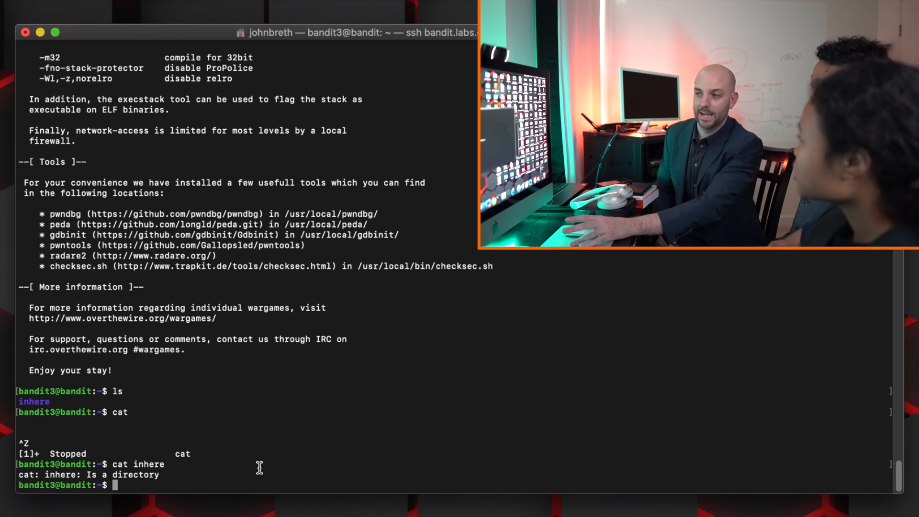
View the cat manual page, then type man cd
{"action": "type", "text": "man"}
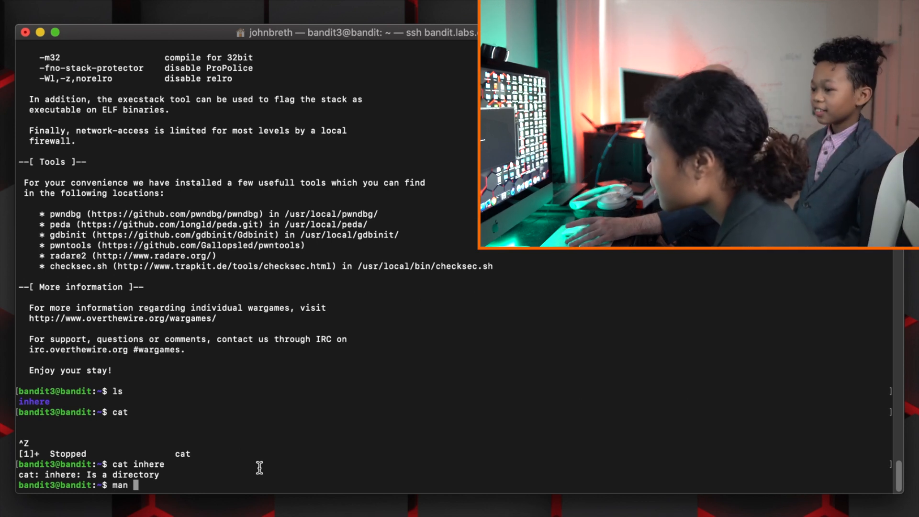
{"action": "key", "text": "Return"}
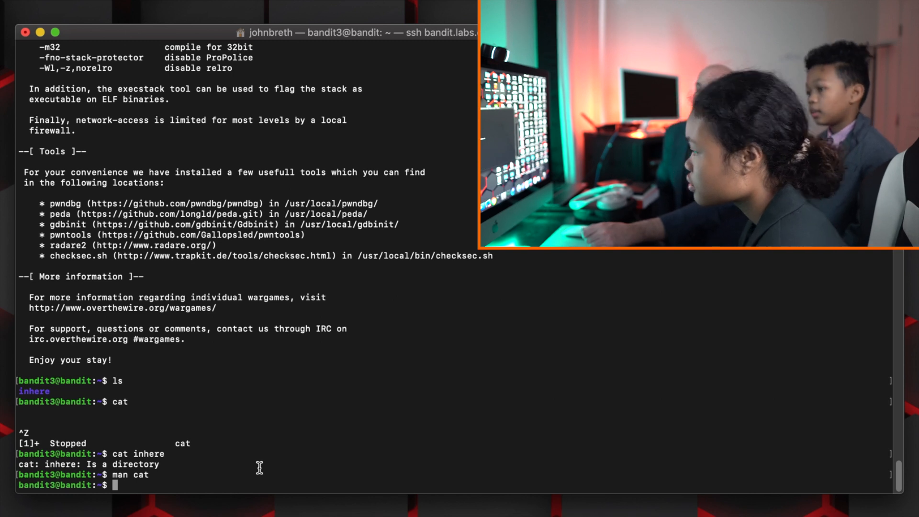
{"action": "type", "text": "man cd"}
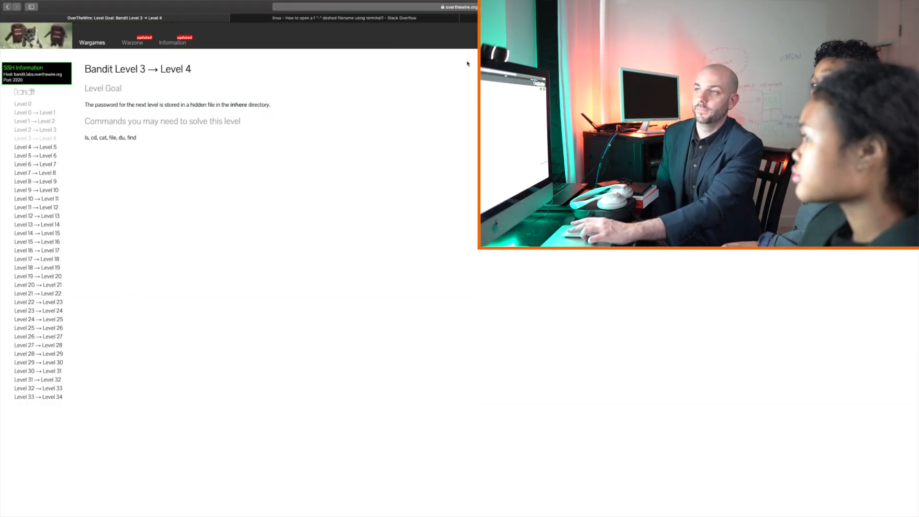
Type the Google query 'what does cd mean in' to see suggestions
{"action": "left_click", "coordinate": [328, 18]}
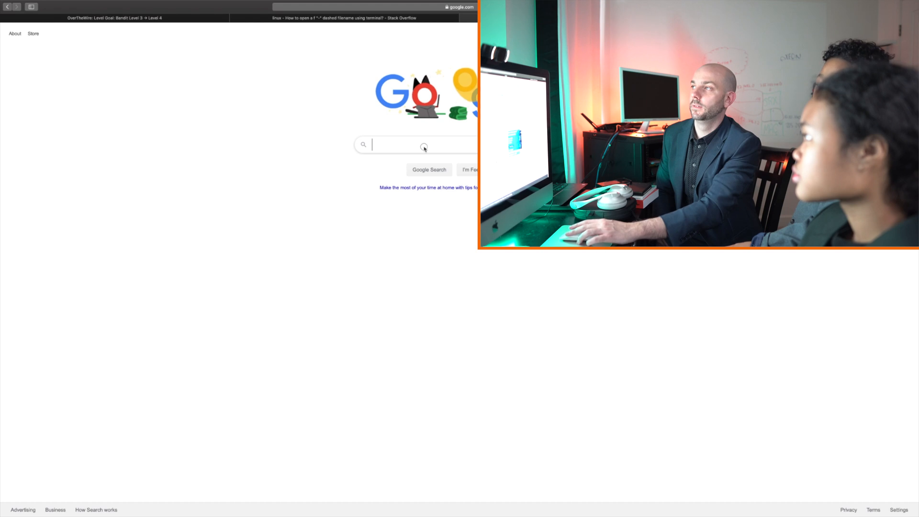
{"action": "type", "text": "what"}
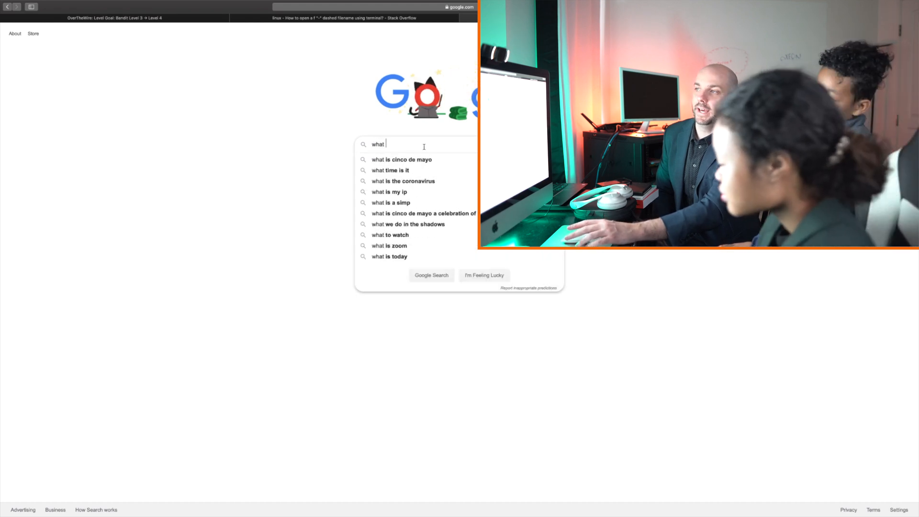
{"action": "type", "text": "does cd mean"}
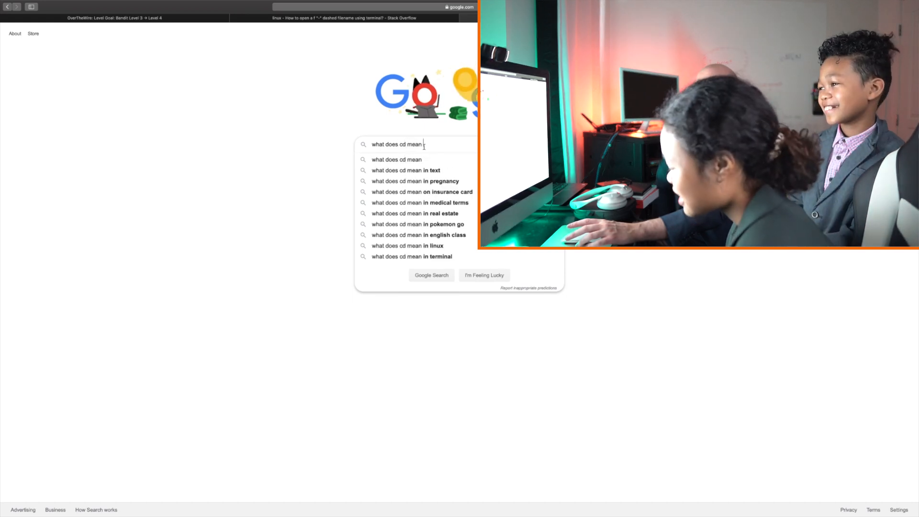
{"action": "type", "text": "in"}
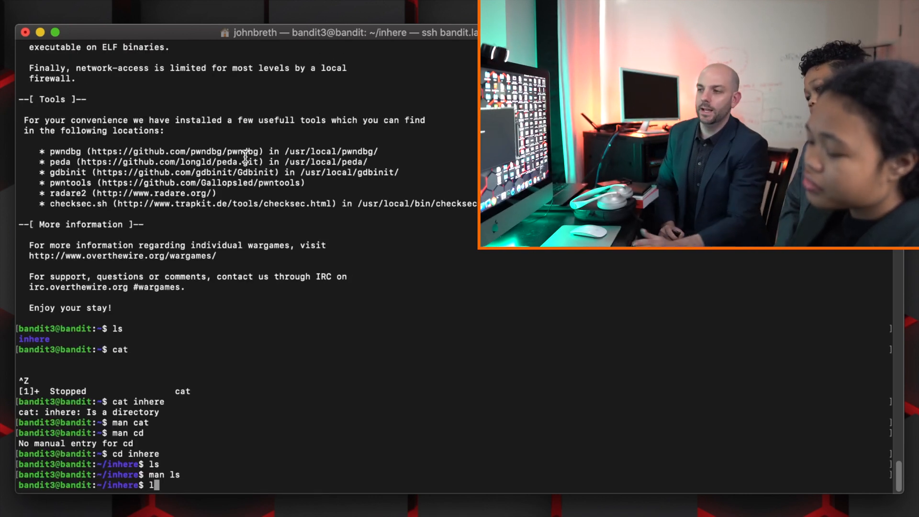
Inside inhere, list all files with ls -a to reveal .hidden
{"action": "type", "text": "s /"}
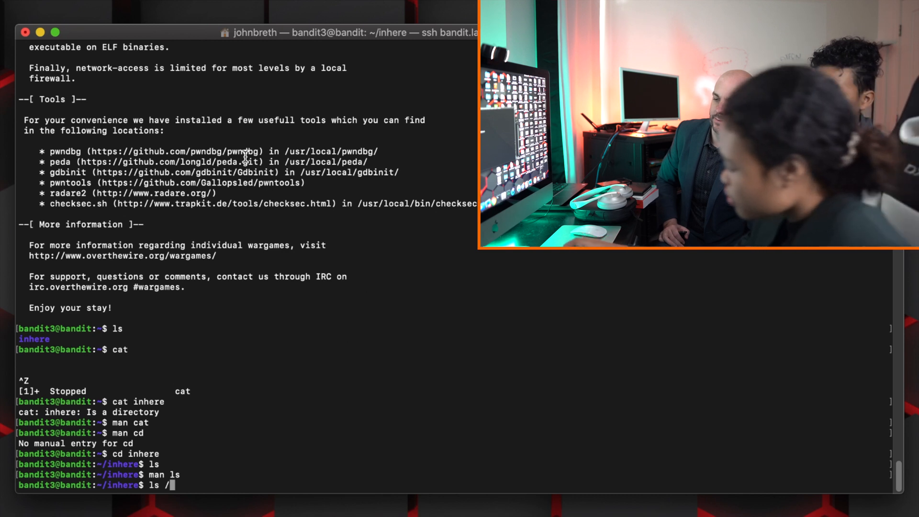
{"action": "type", "text": "="}
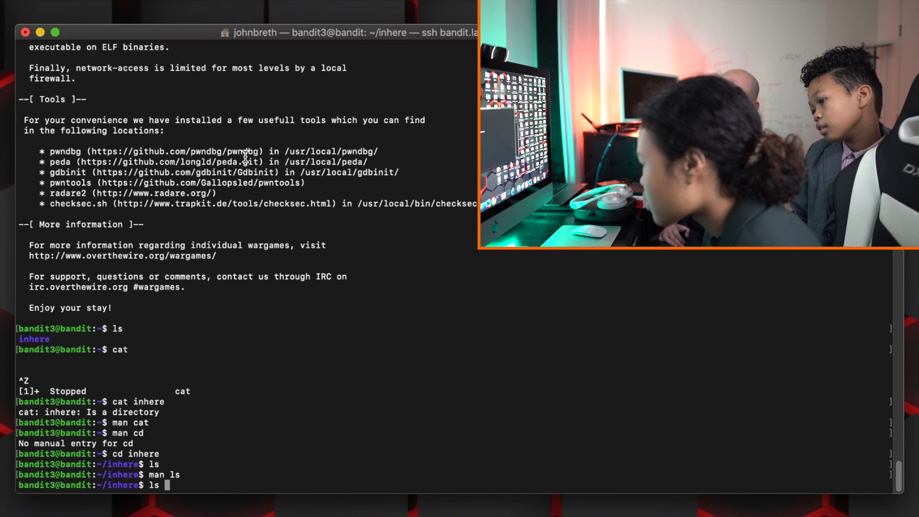
{"action": "type", "text": "-"}
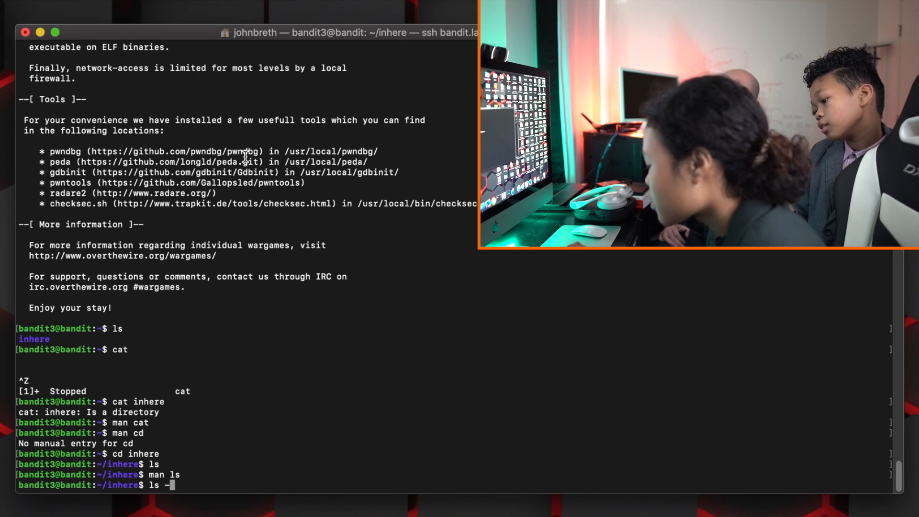
{"action": "type", "text": "a"}
{"action": "type", "text": "cat ."}
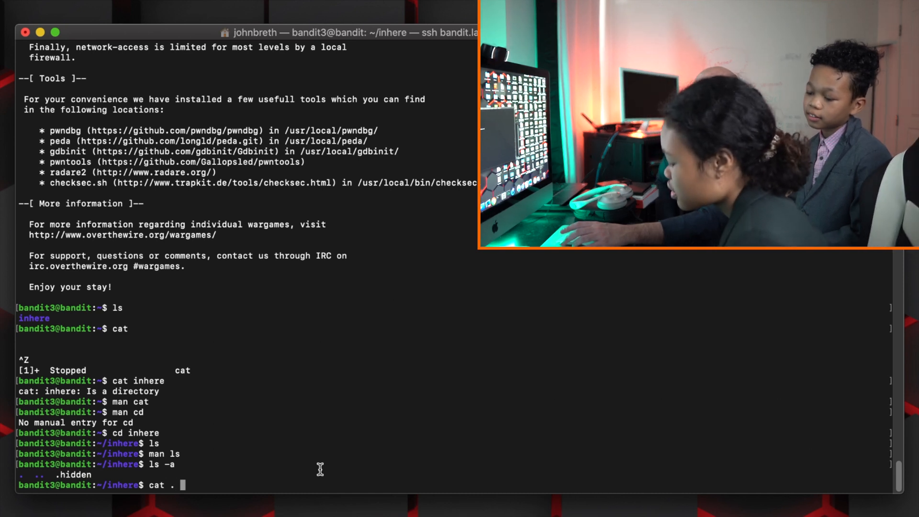
Print the .hidden file and select the revealed password
{"action": "type", "text": "hidden"}
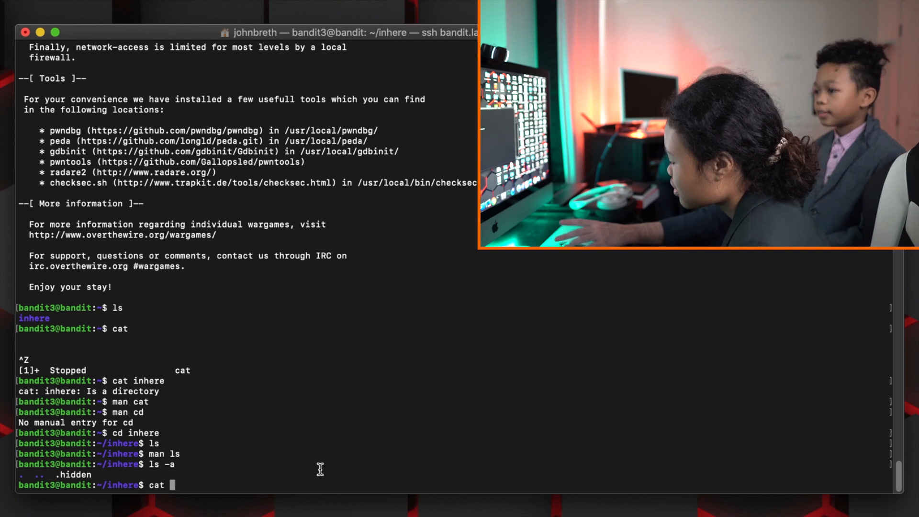
{"action": "type", "text": ".hidden"}
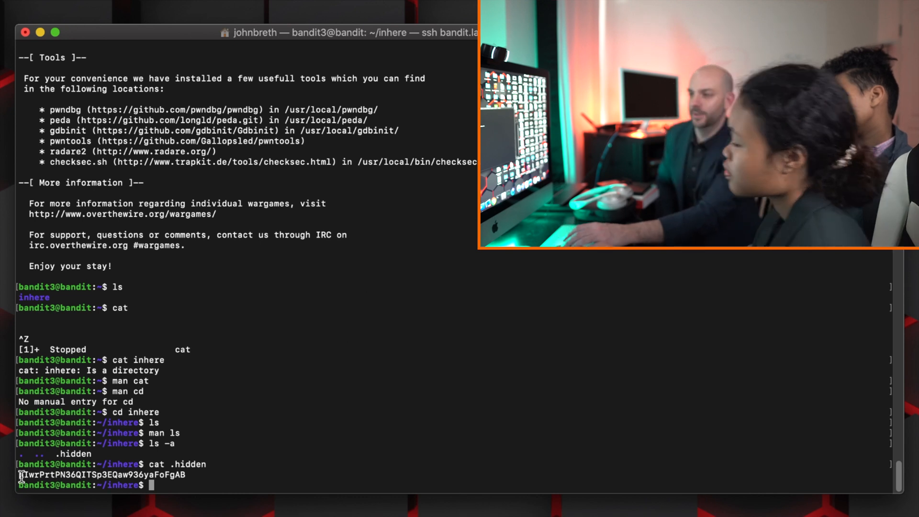
{"action": "left_click_drag", "start_coordinate": [19, 475], "coordinate": [183, 475]}
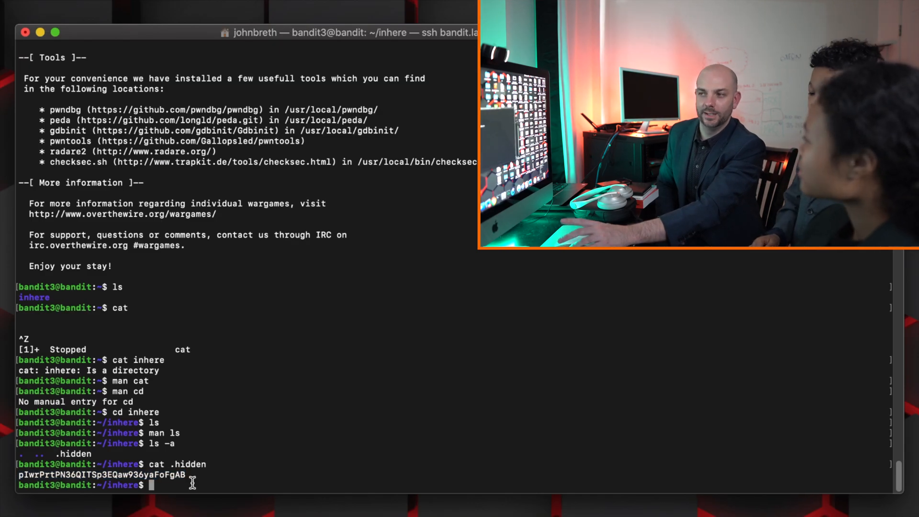
Exit bandit3 and start an SSH login as bandit4 on port 2220
{"action": "type", "text": "exit"}
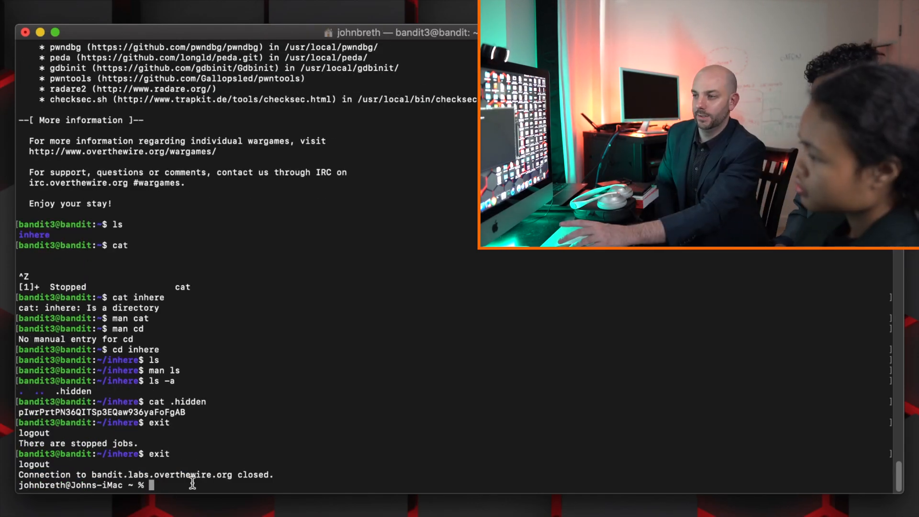
{"action": "type", "text": "ssh bandit.labs.overthewire.org -l bandit4 -p 2220"}
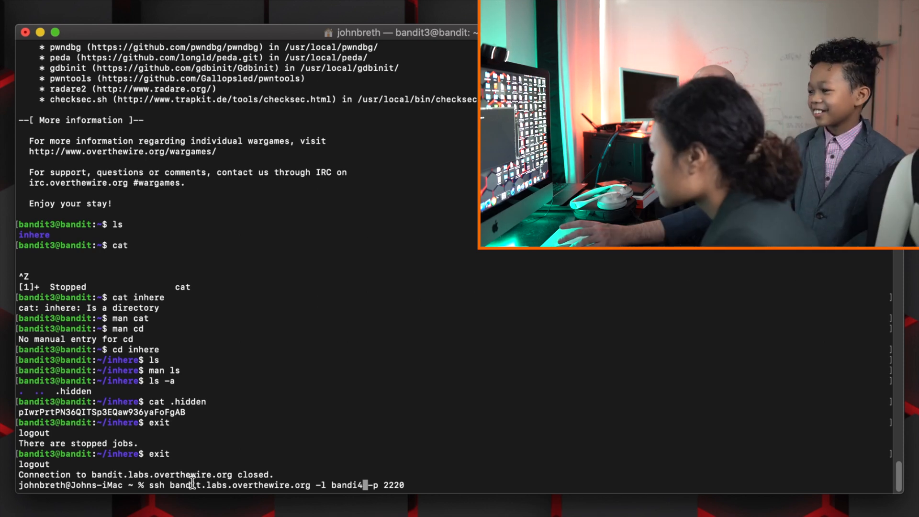
{"action": "key", "text": "enter"}
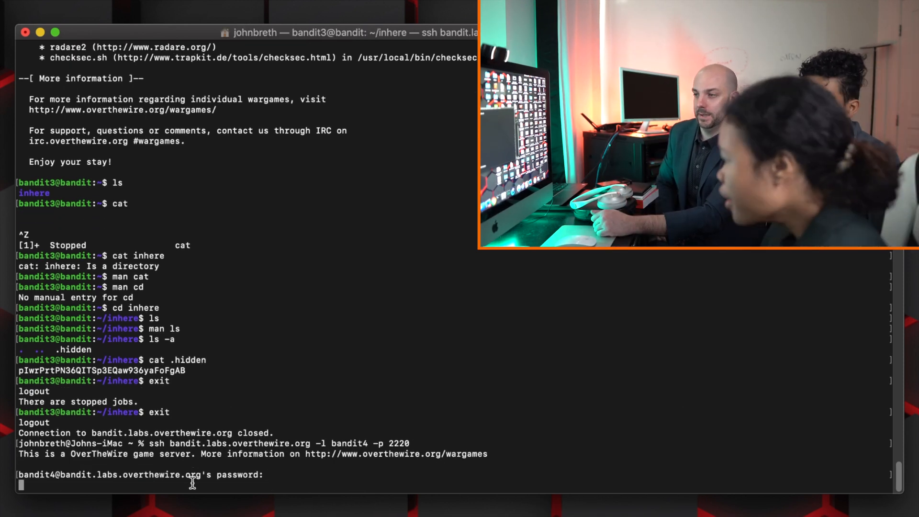